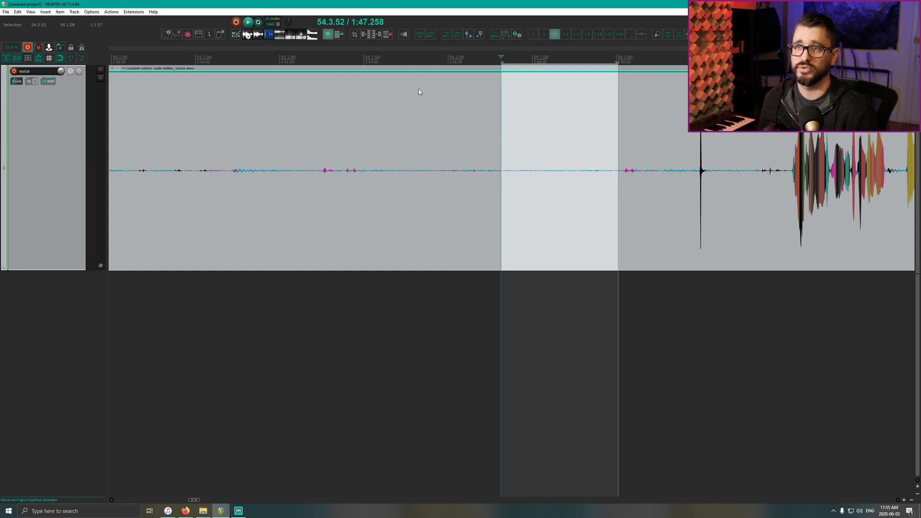
mouse_move(257, 34)
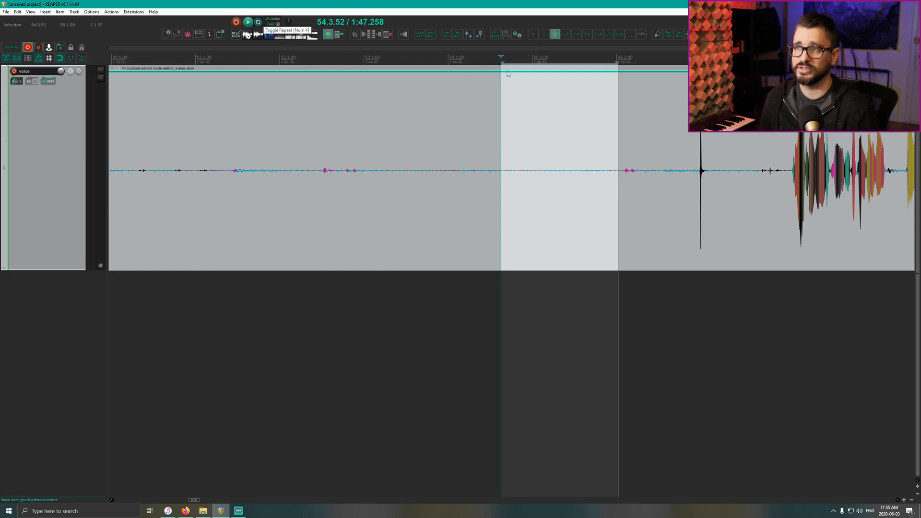
mouse_move(474, 182)
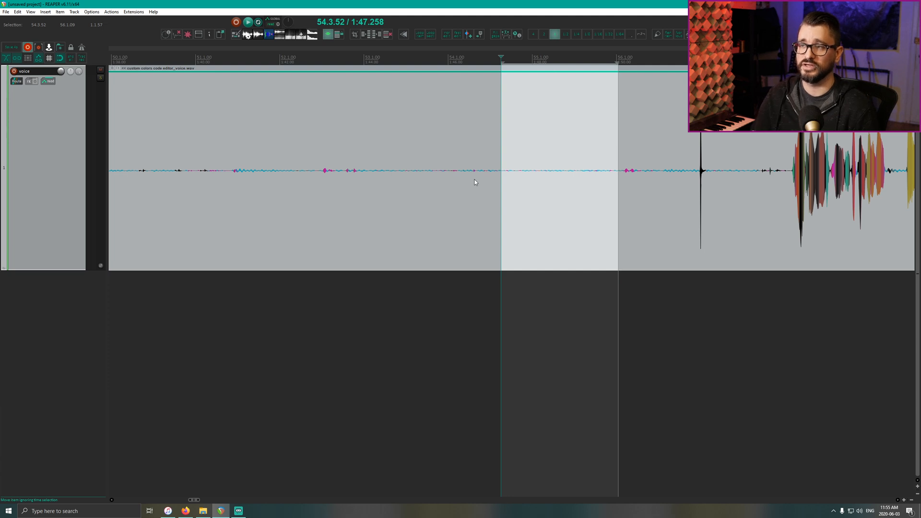
mouse_move(440, 172)
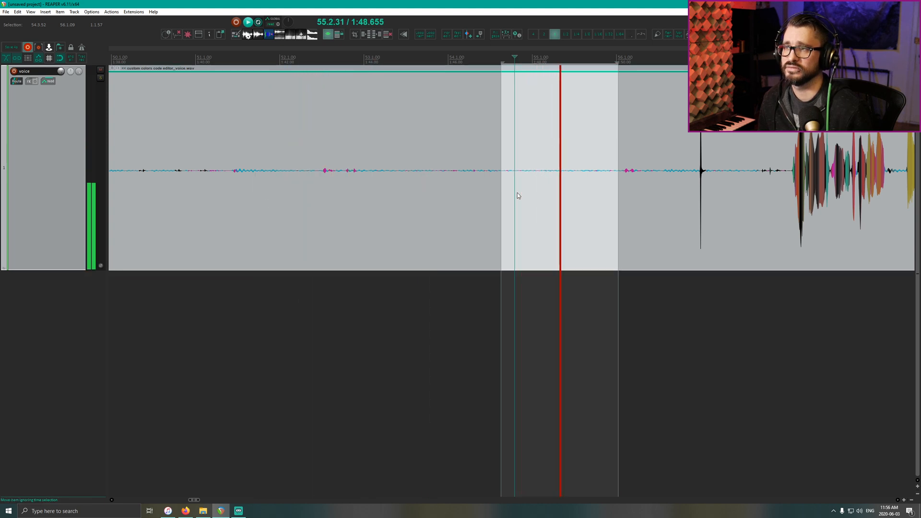
scroll(left, 3)
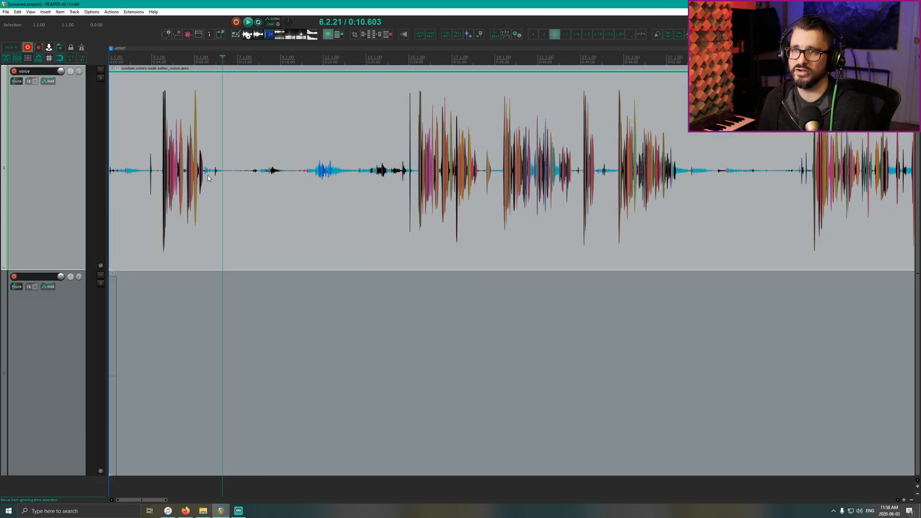
Make time selections over the silent stretch and split the voice item at its edges.
drag(207, 176, 417, 179)
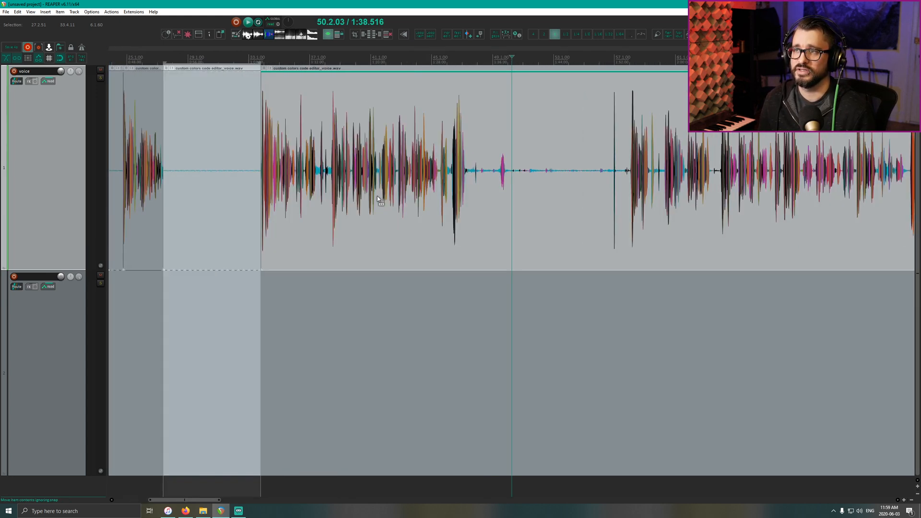
drag(453, 176, 678, 186)
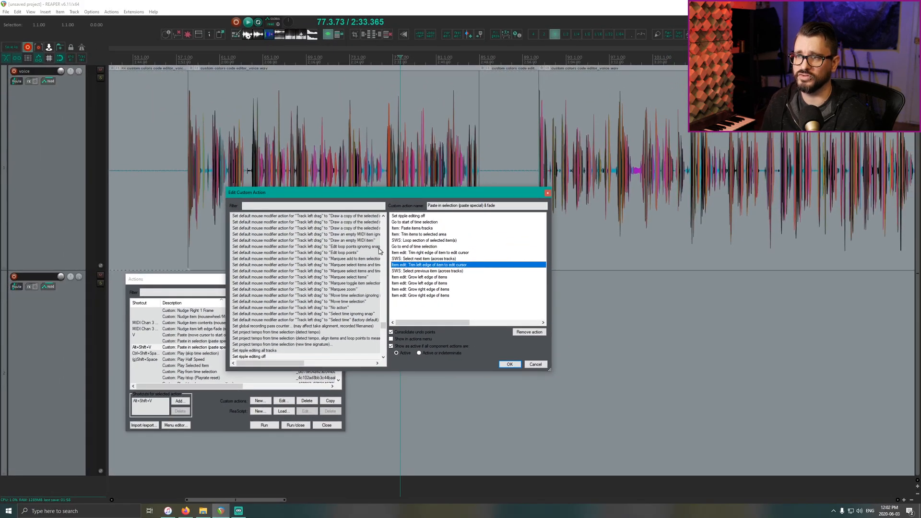
Filter the custom action editor for 'nudge saved', browse the results, and cancel without changes.
click(420, 277)
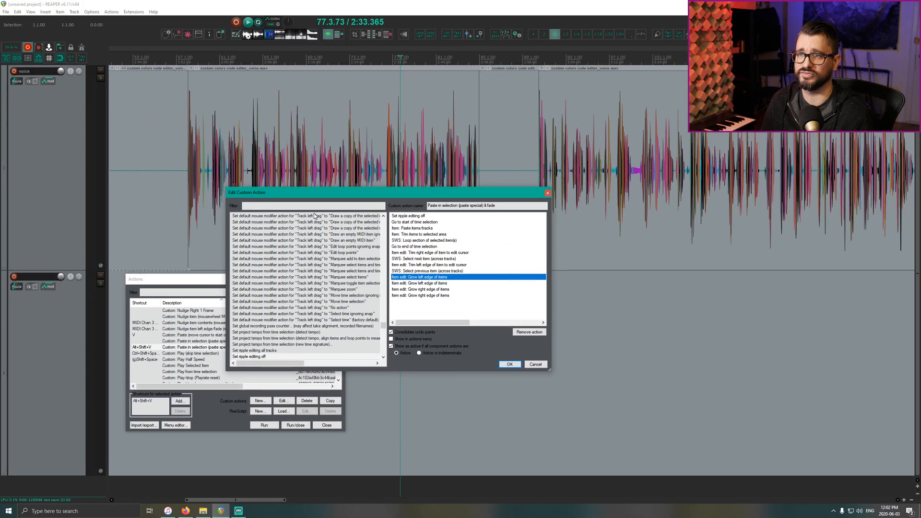
click(311, 205)
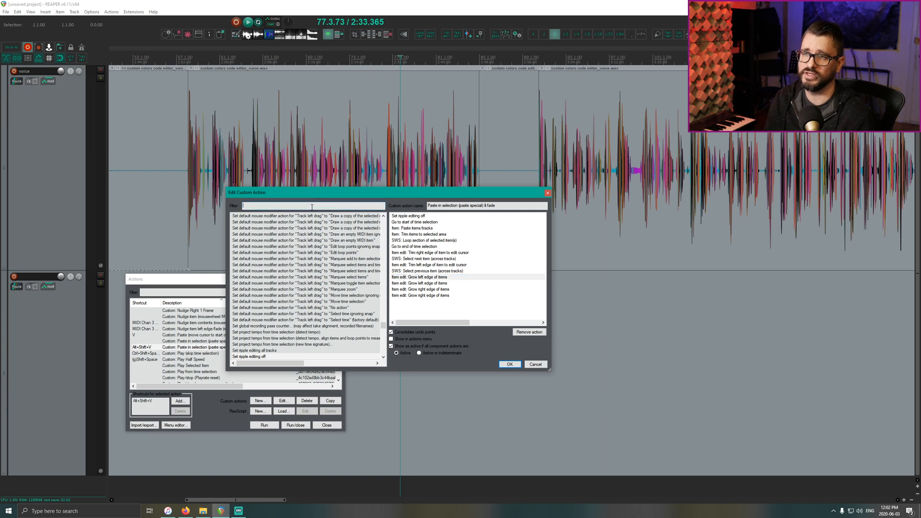
text(nudge save)
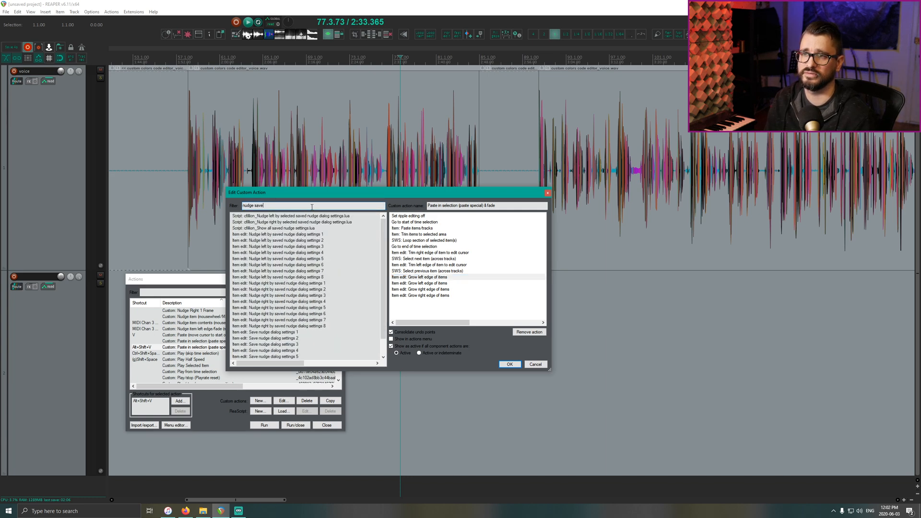
text(d)
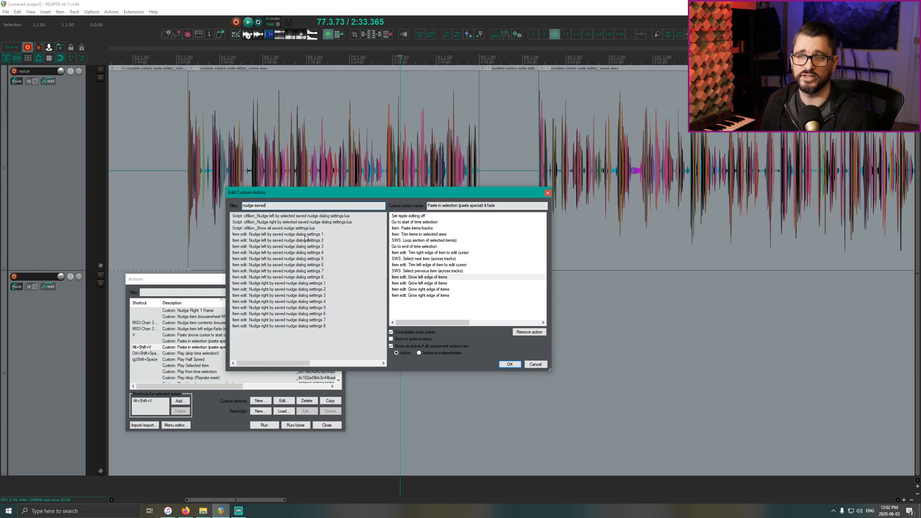
click(279, 234)
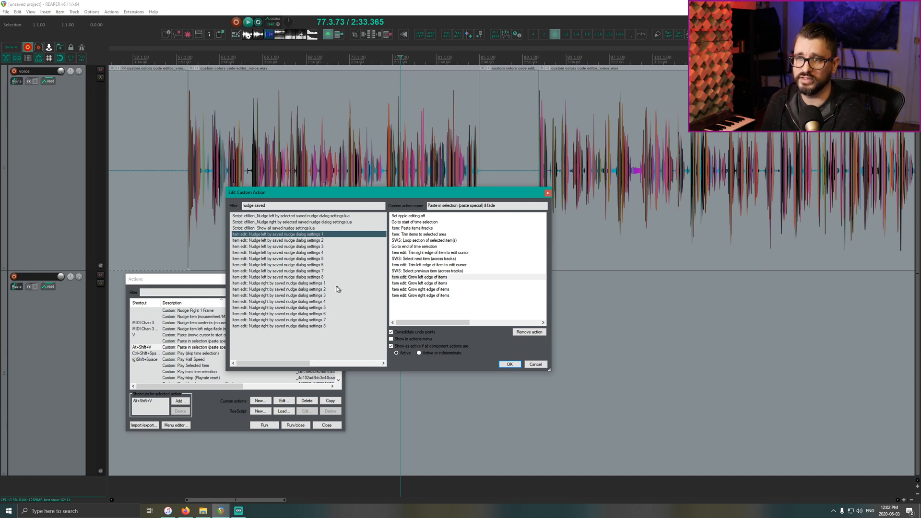
click(279, 281)
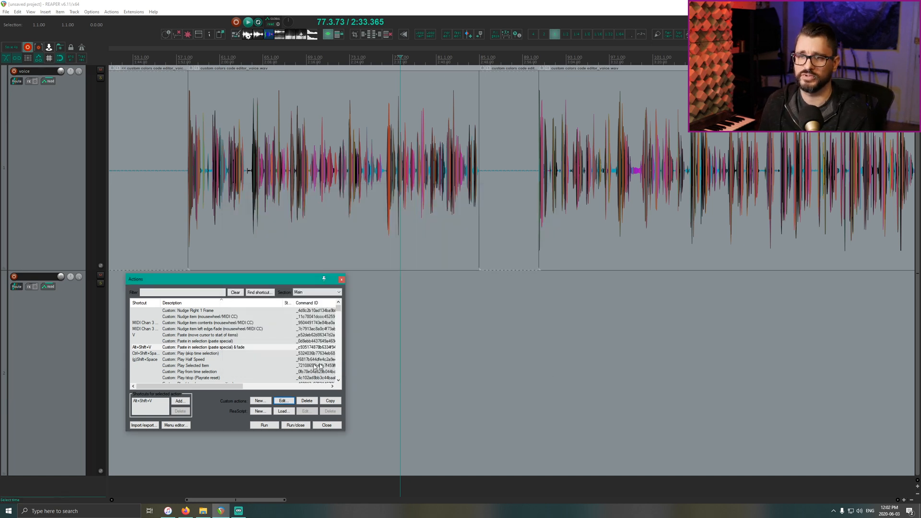
Run Item edit: Nudge/set and configure the left edge to nudge by 10 milliseconds.
text(nudge set)
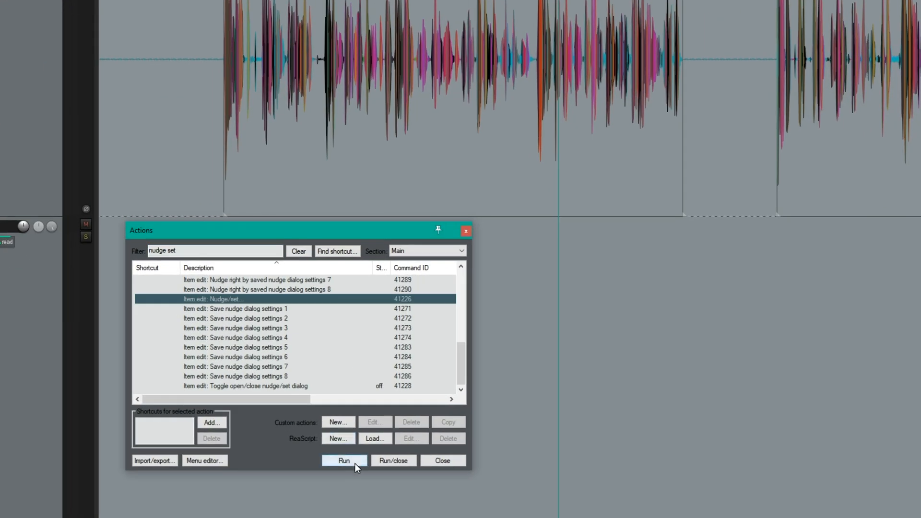
click(344, 459)
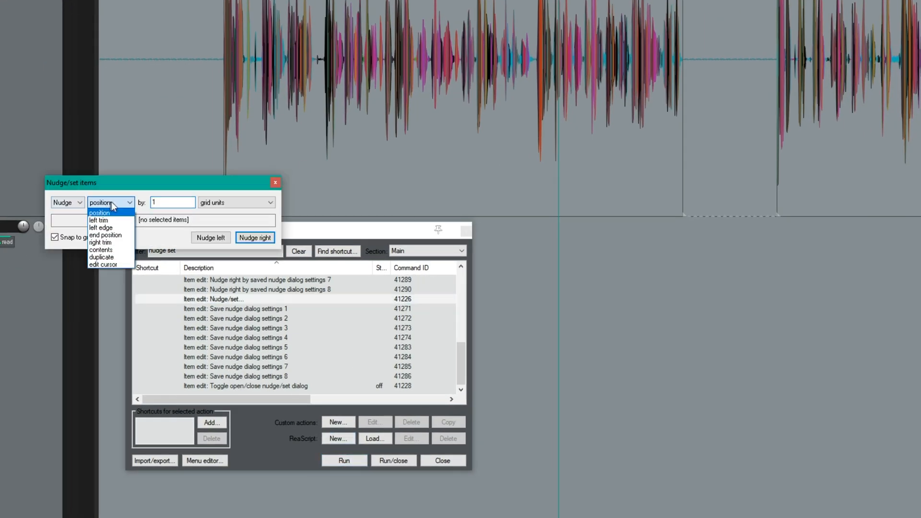
mouse_move(120, 220)
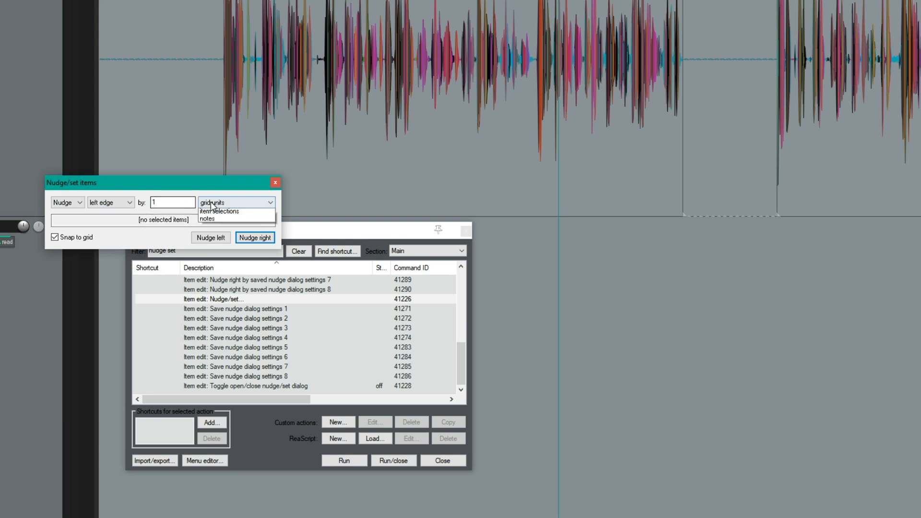
click(211, 203)
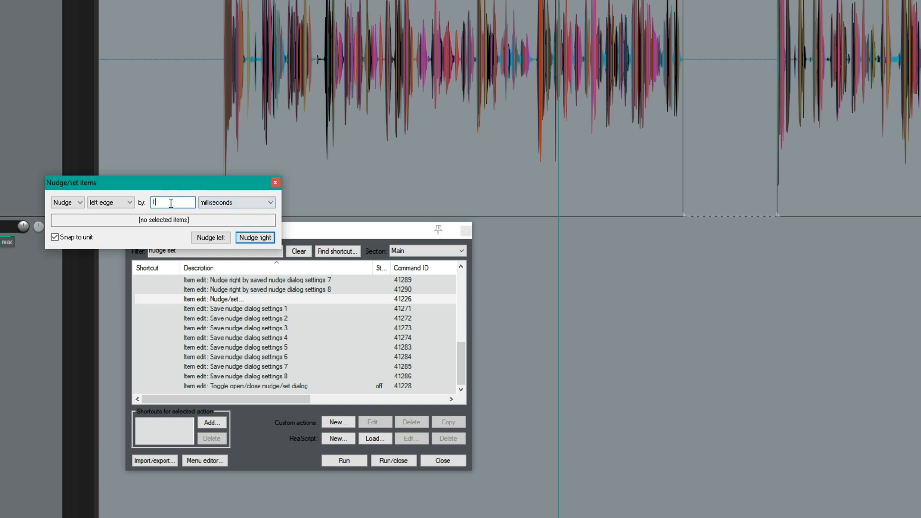
text(0)
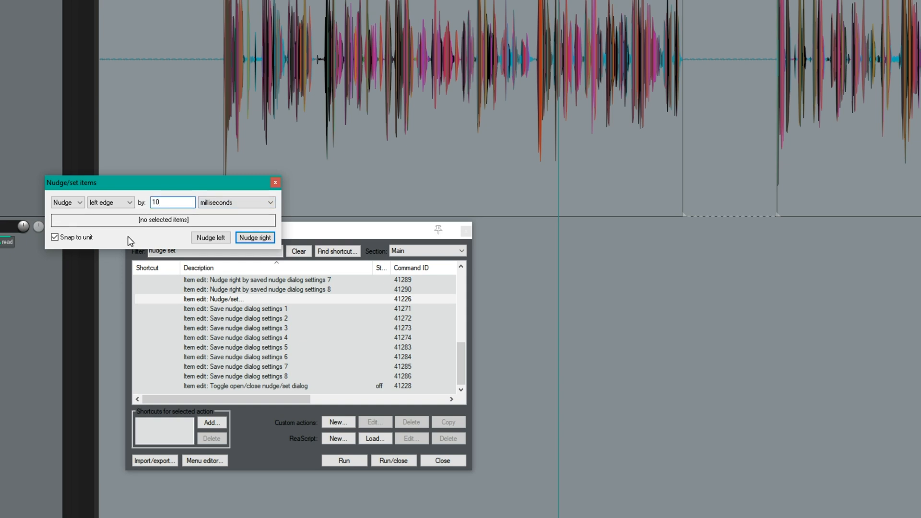